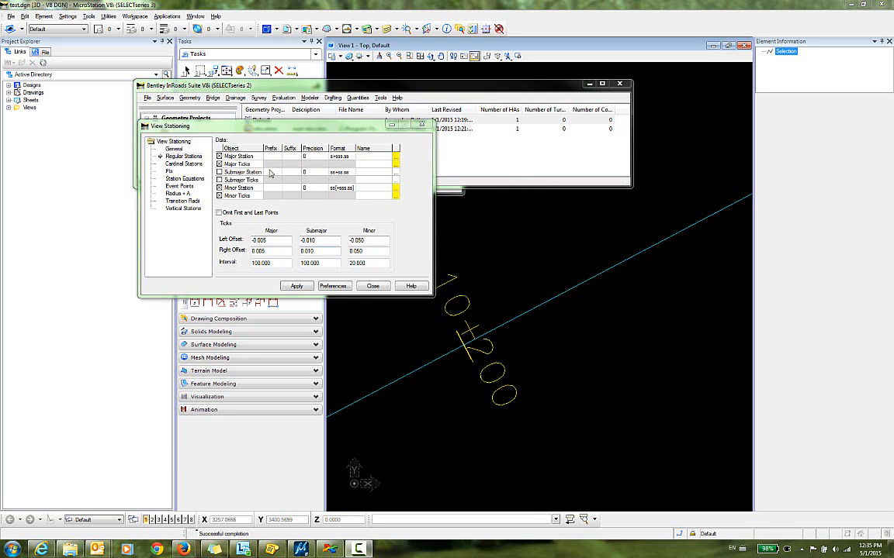
pyautogui.moveTo(445, 318)
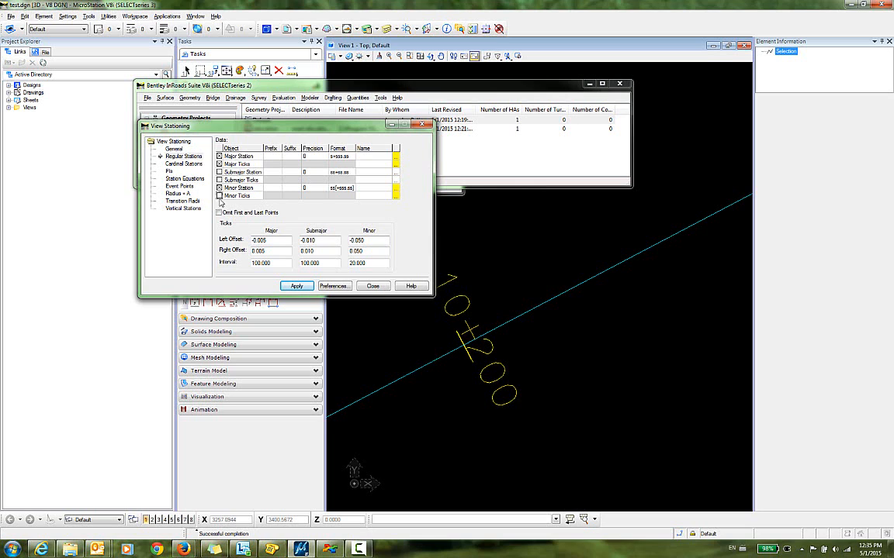
# Browse the Cardinal, Equation and Vertical station label settings, then apply and accept the redraw.
pyautogui.click(184, 164)
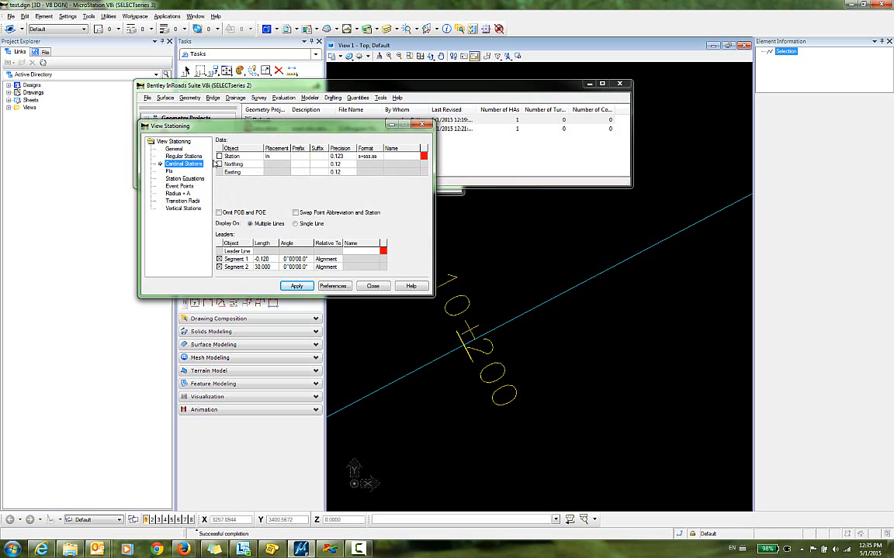
pyautogui.click(168, 170)
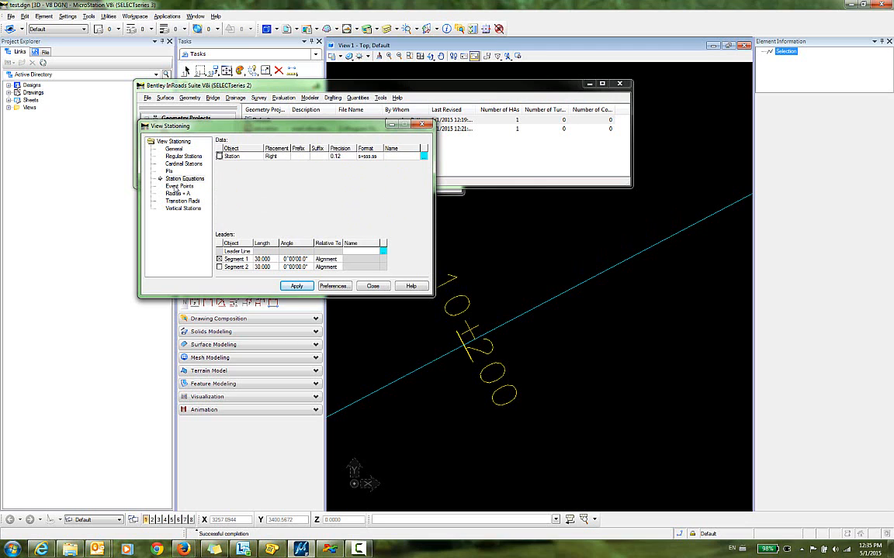
pyautogui.click(183, 208)
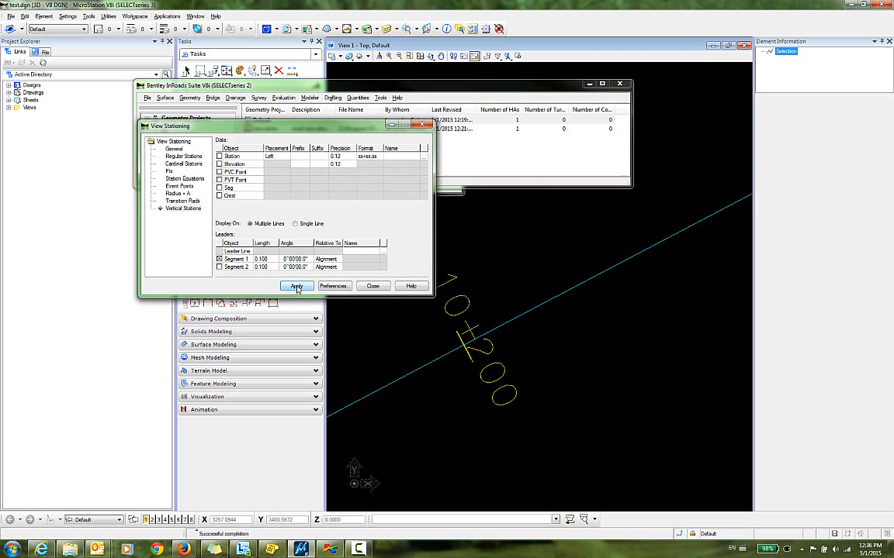
pyautogui.click(296, 286)
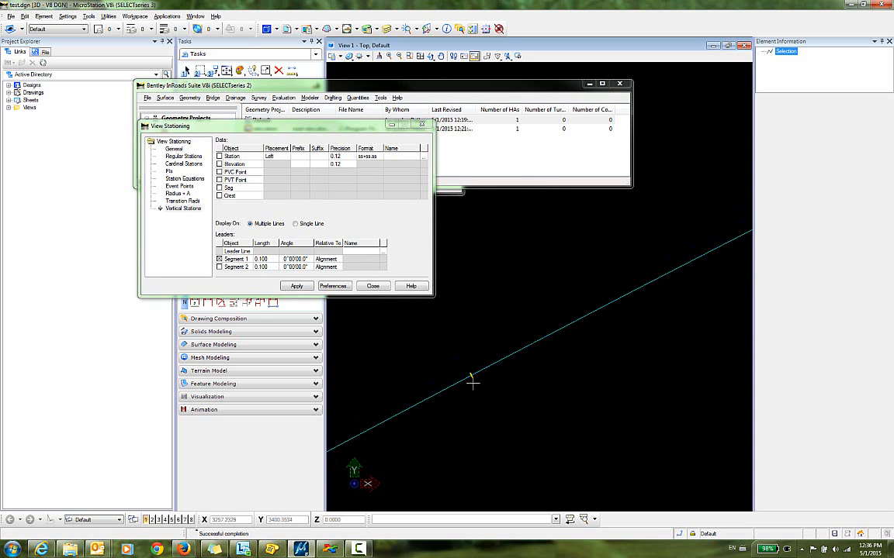
pyautogui.click(297, 286)
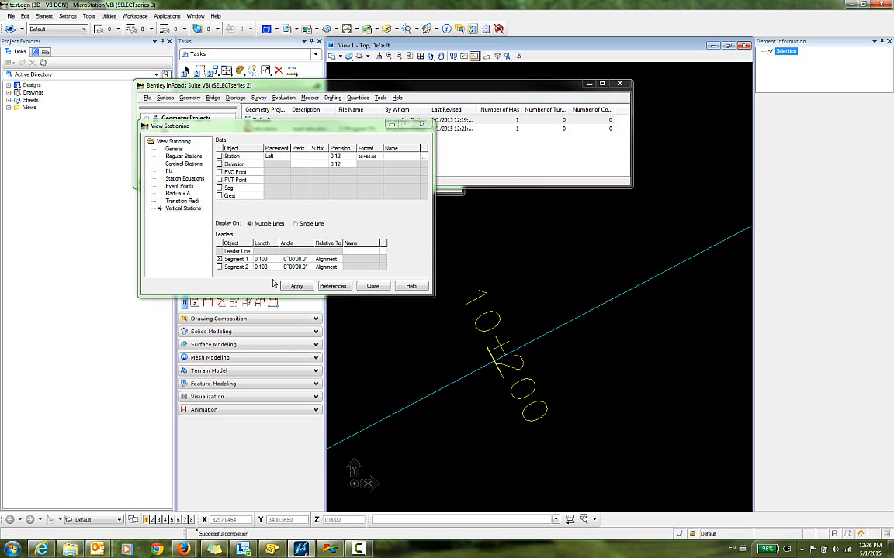
# Give Regular Stations major labels color 2 (green) with height and width 1.000.
pyautogui.click(184, 156)
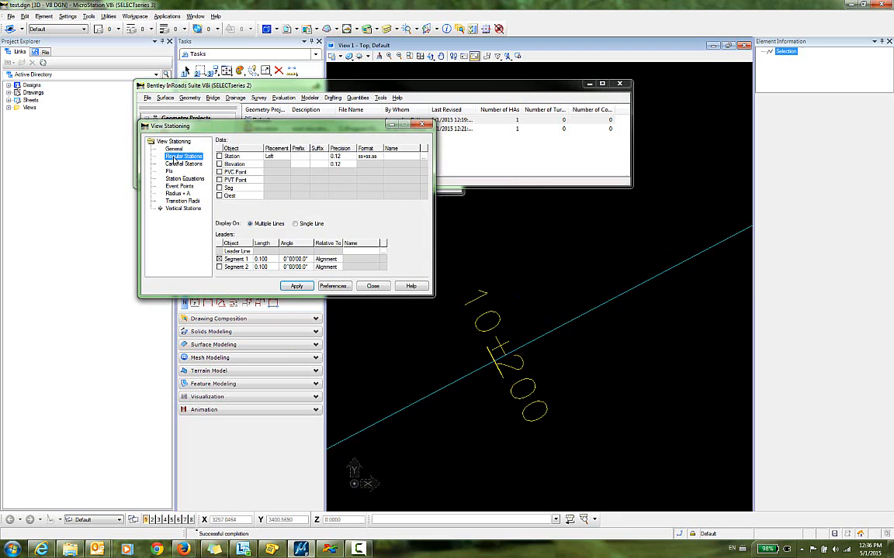
pyautogui.click(184, 156)
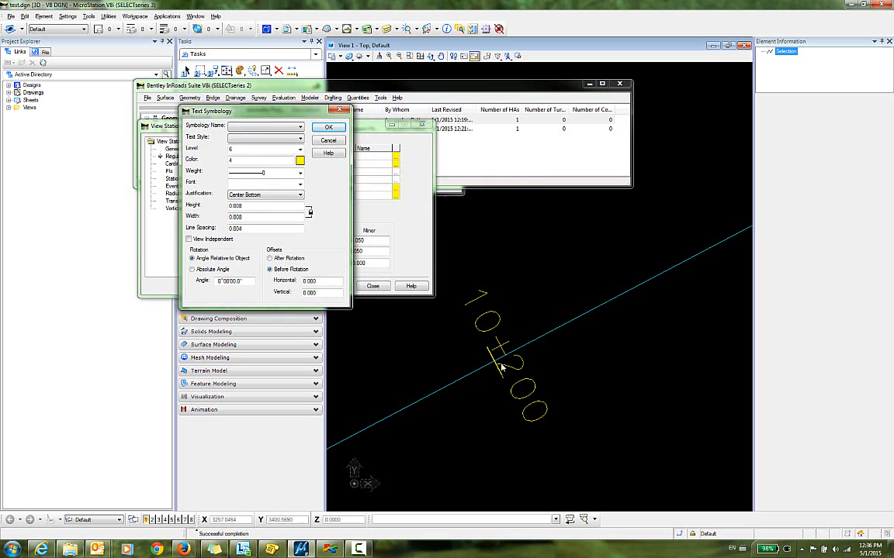
pyautogui.moveTo(539, 424)
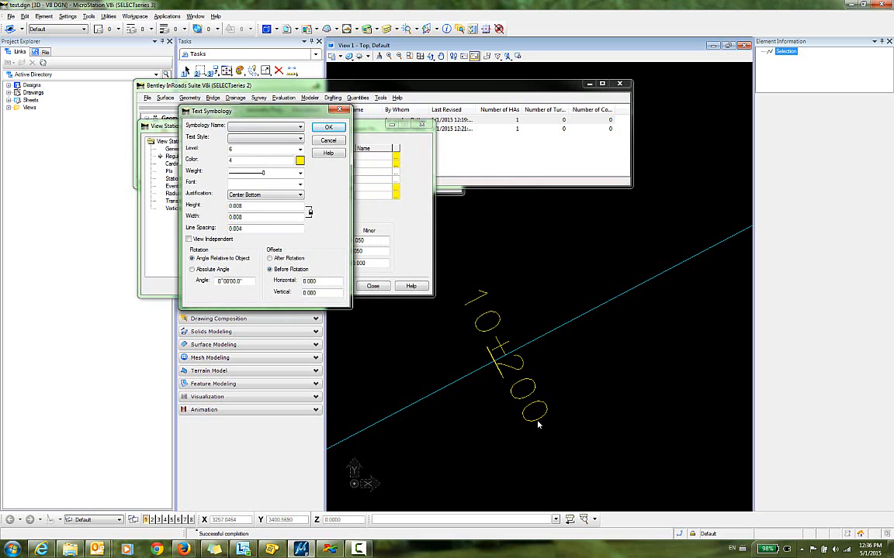
pyautogui.click(300, 160)
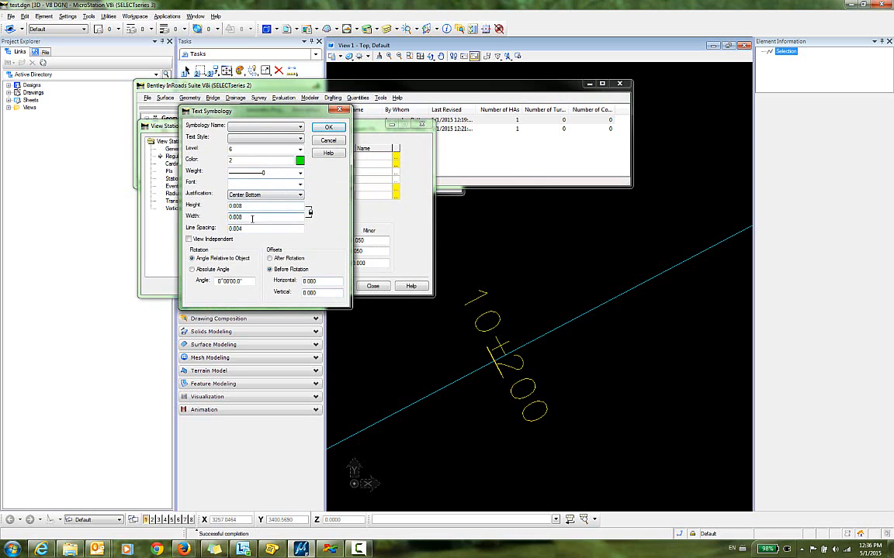
pyautogui.moveTo(285, 196)
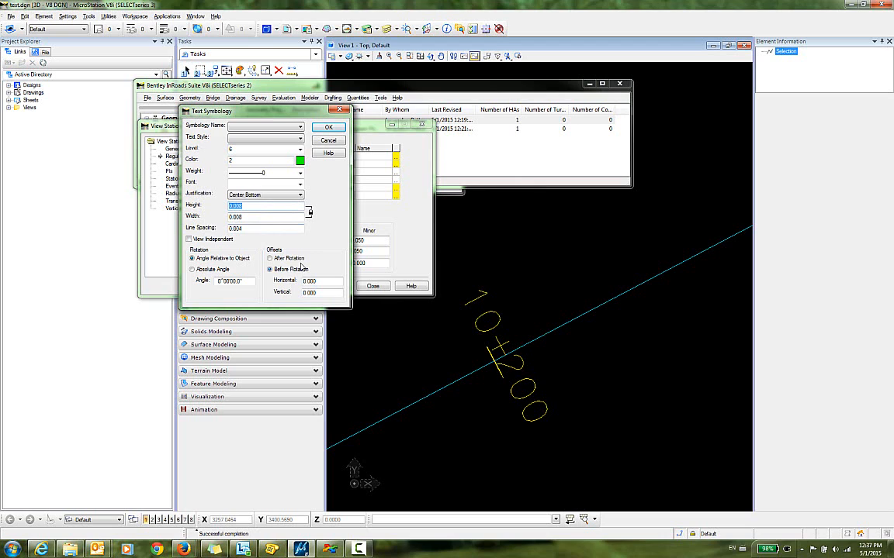
pyautogui.write('1')
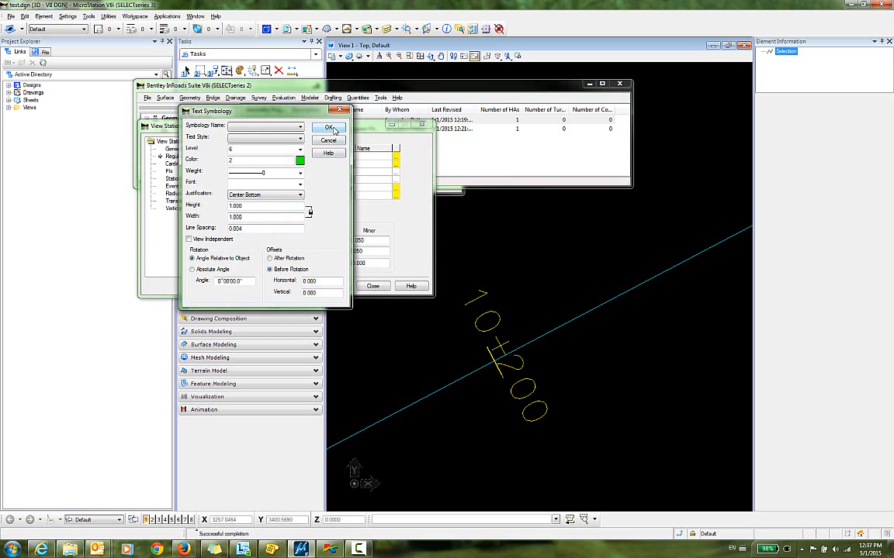
pyautogui.click(328, 128)
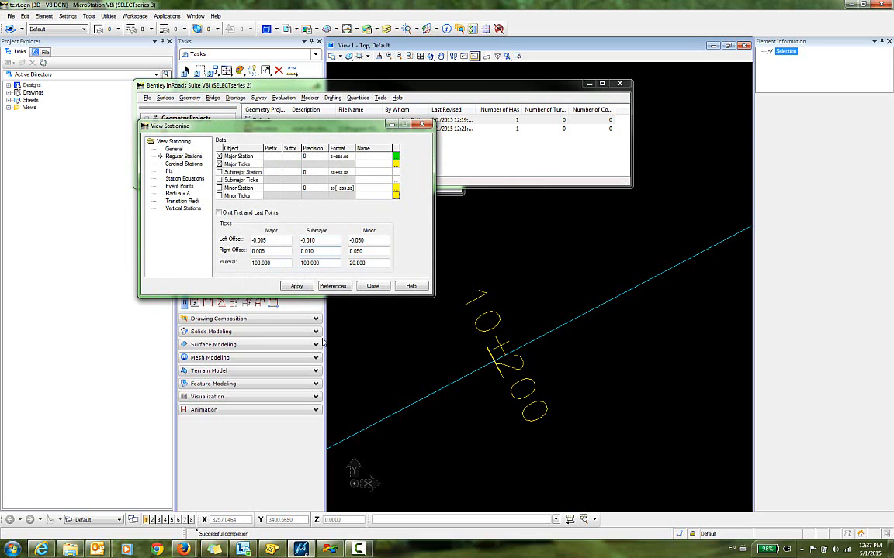
pyautogui.click(297, 285)
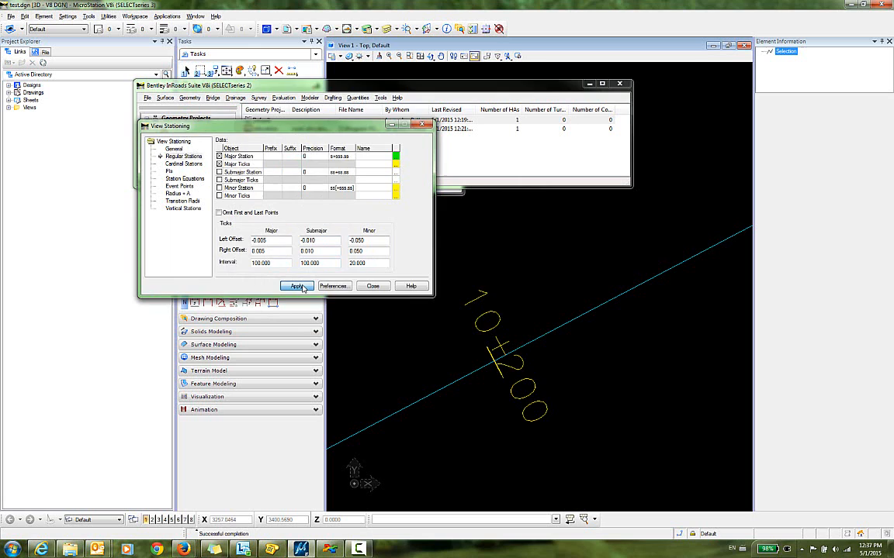
# Redraw the green label and set major tick offsets to -0.500 left and 0.500 right.
pyautogui.click(297, 285)
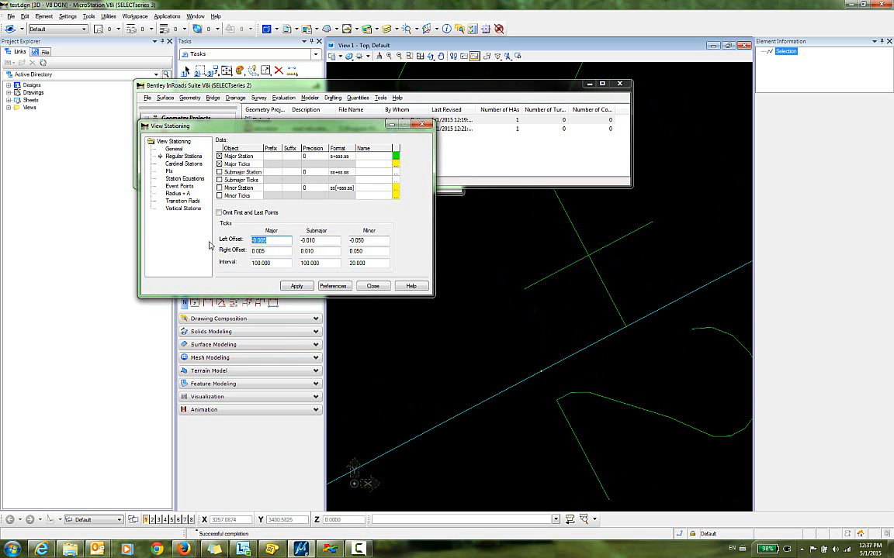
pyautogui.write('1')
pyautogui.click(271, 250)
pyautogui.write('0.500')
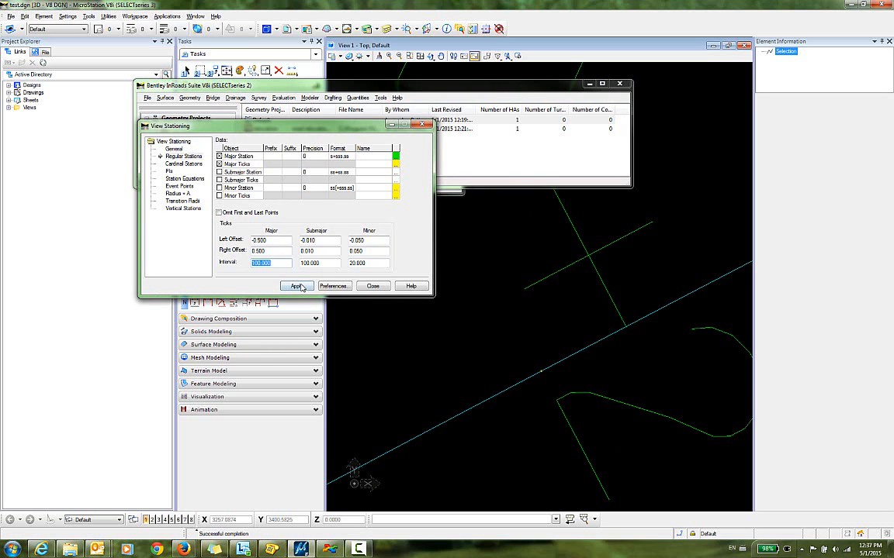
pyautogui.click(297, 286)
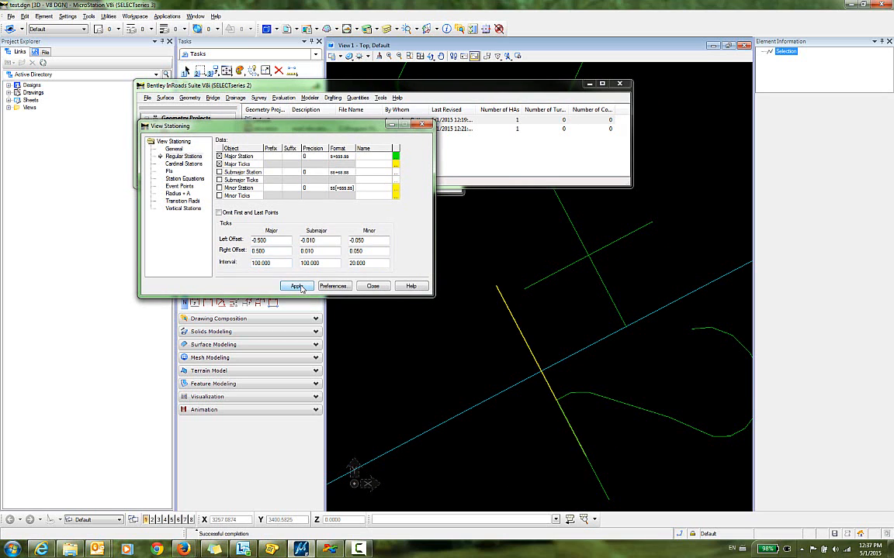
pyautogui.click(296, 286)
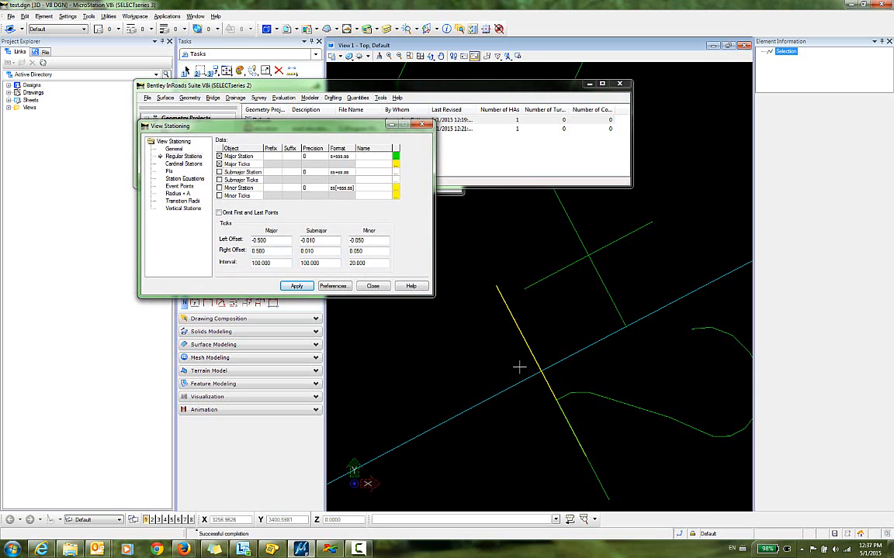
pyautogui.click(297, 286)
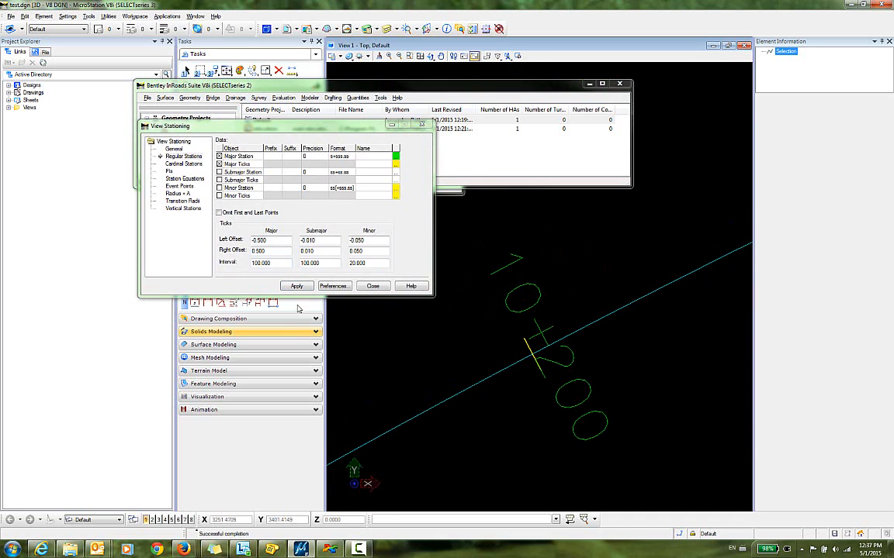
# Change the major tick line color to 6 (orange) and redraw the stationing.
pyautogui.click(395, 156)
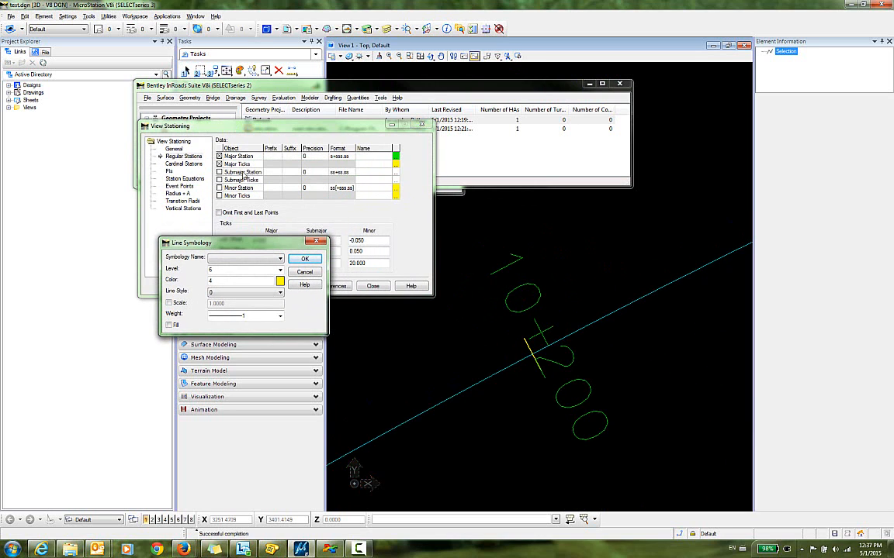
pyautogui.click(279, 280)
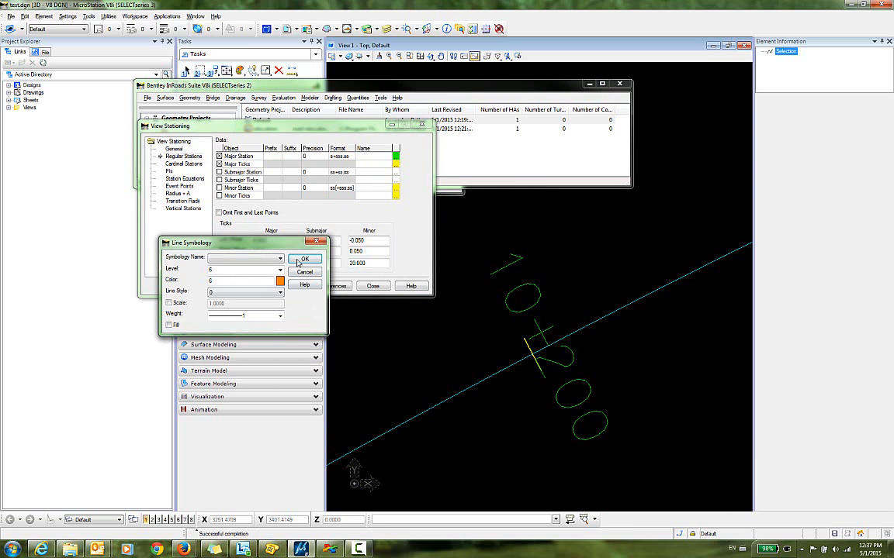
pyautogui.click(304, 258)
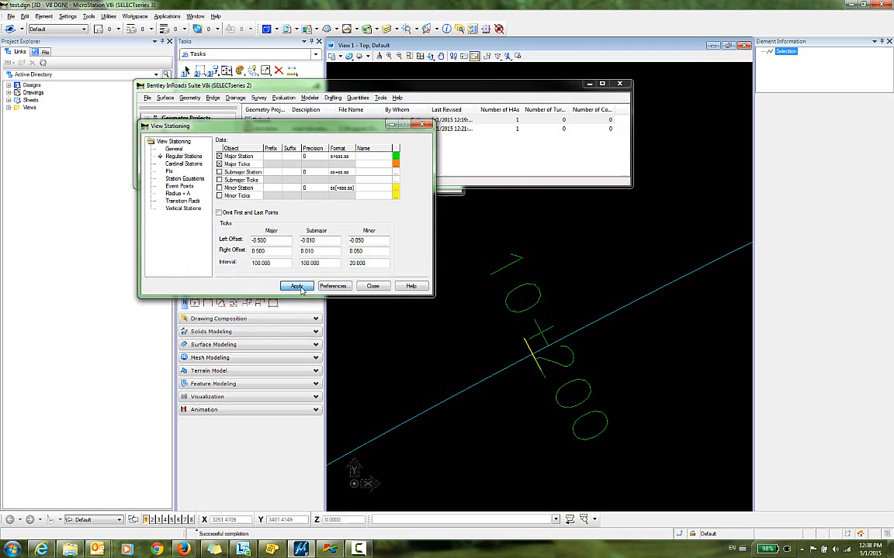
pyautogui.click(297, 286)
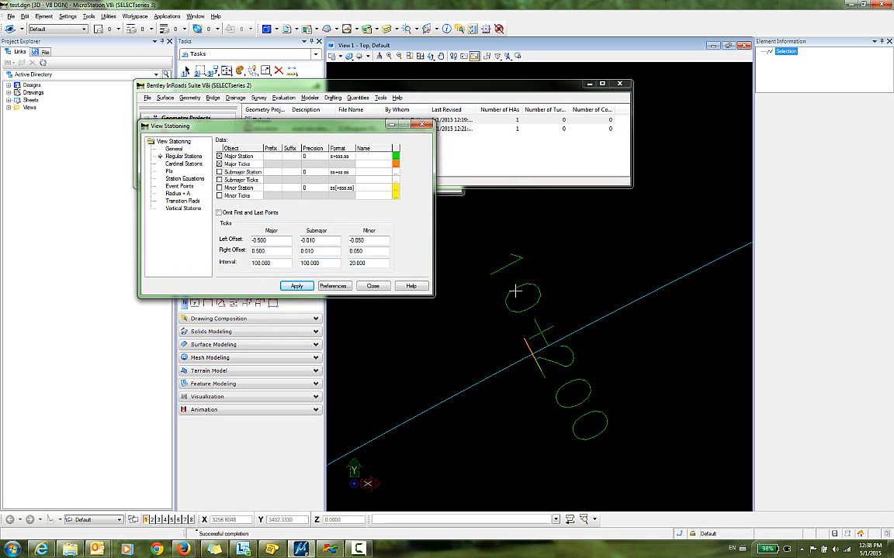
pyautogui.moveTo(440, 368)
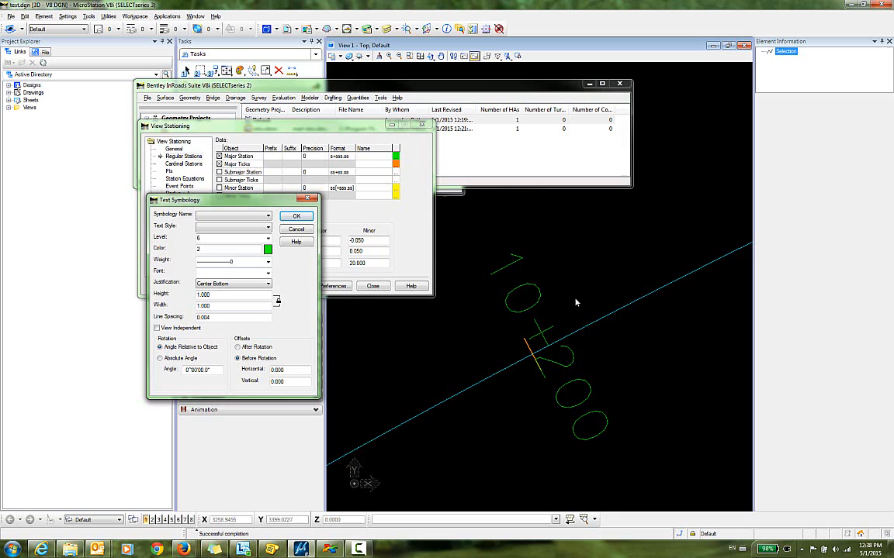
pyautogui.moveTo(532, 355)
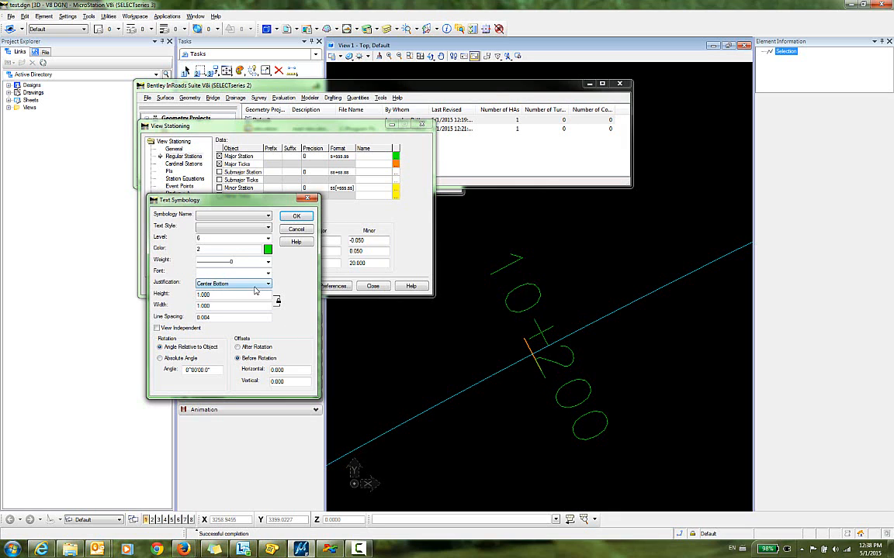
# Set the major station text justification to Center Center and reapply the stationing.
pyautogui.click(268, 283)
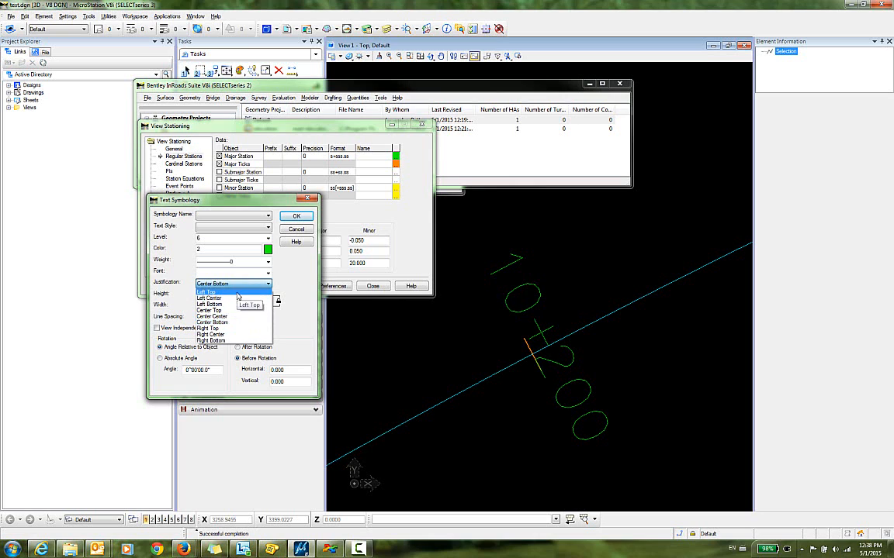
pyautogui.click(211, 316)
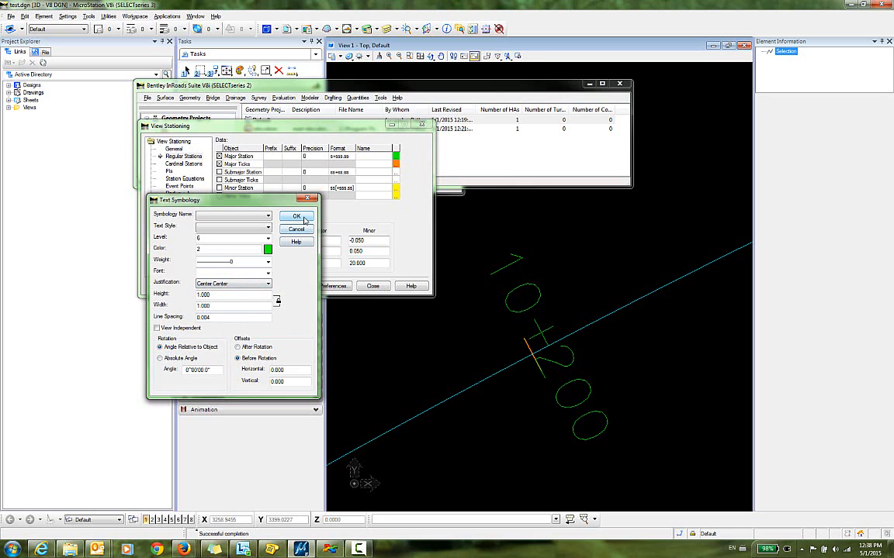
pyautogui.click(295, 215)
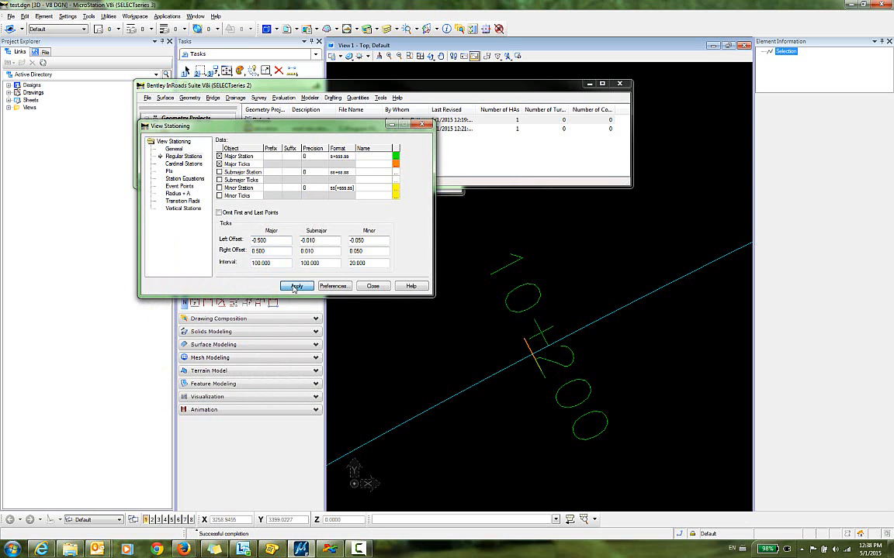
pyautogui.click(296, 287)
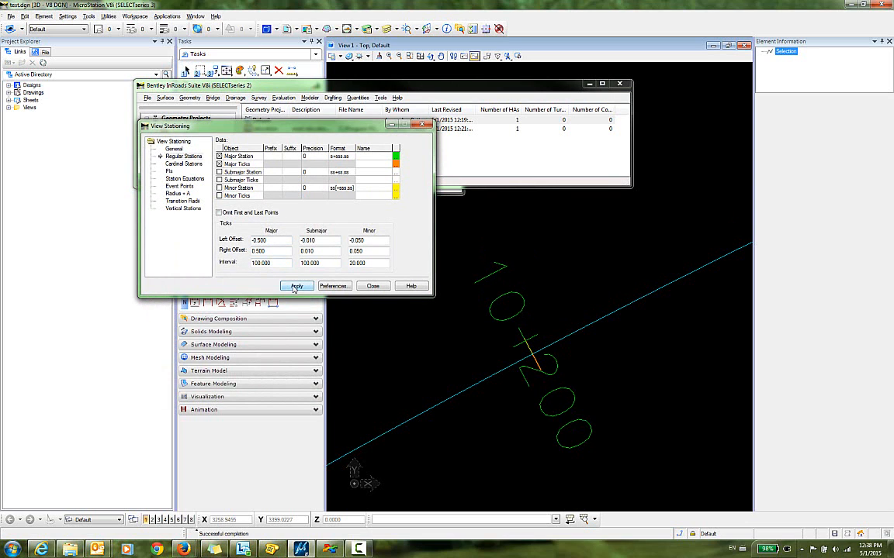
pyautogui.click(296, 285)
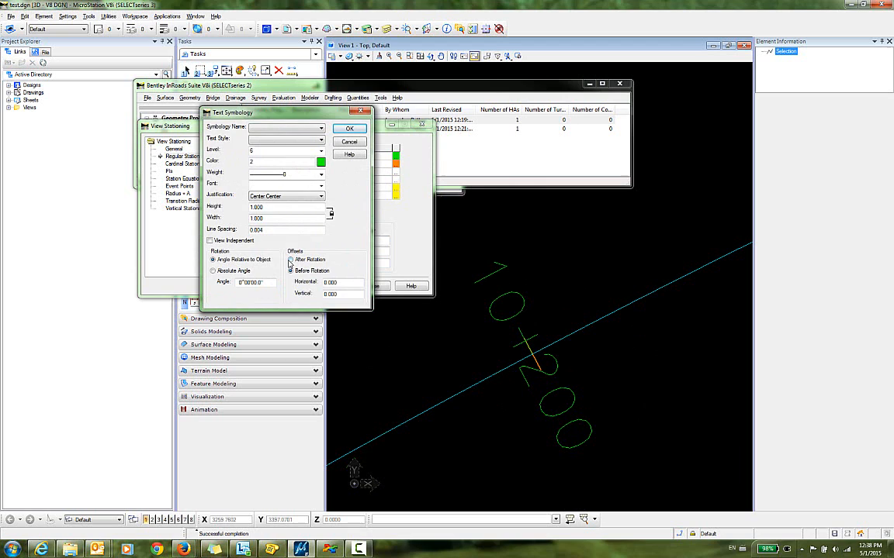
# Give major station labels a 5.000 horizontal offset applied after rotation, then redraw.
pyautogui.click(291, 259)
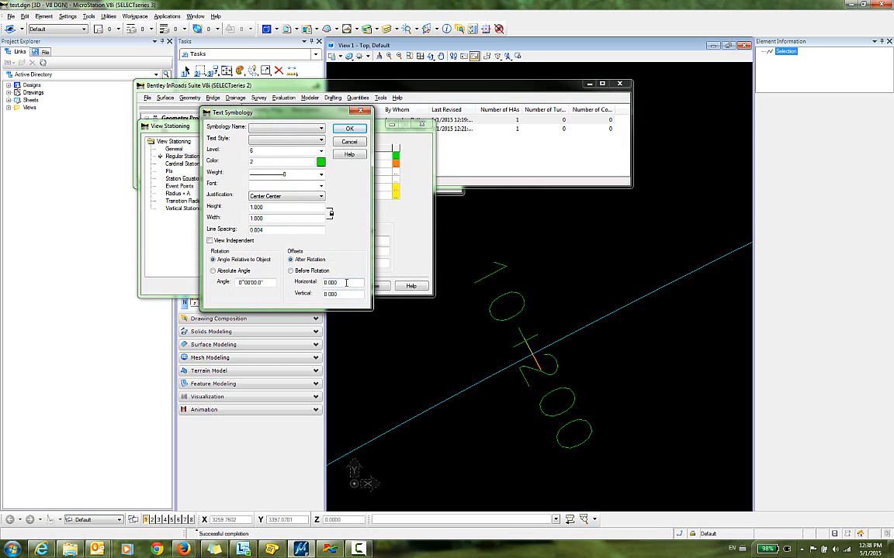
pyautogui.click(333, 281)
pyautogui.write('5.000')
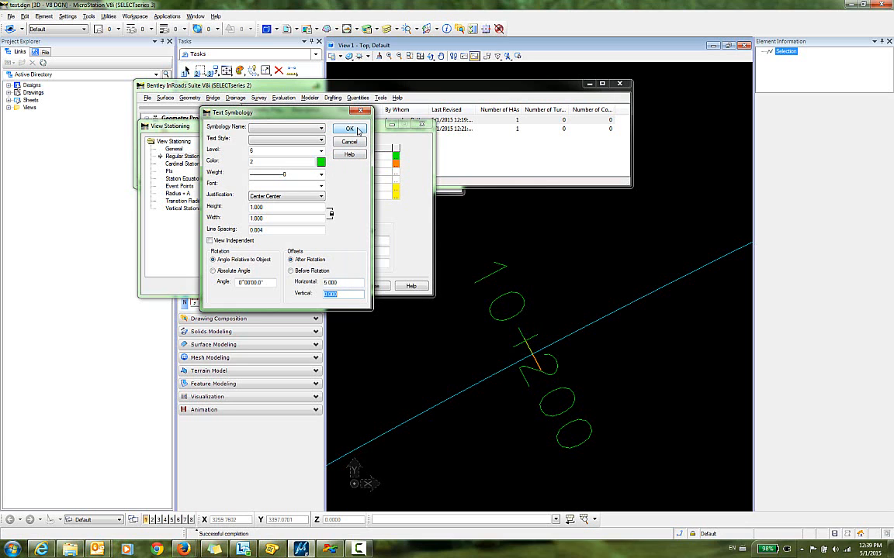
pyautogui.click(350, 128)
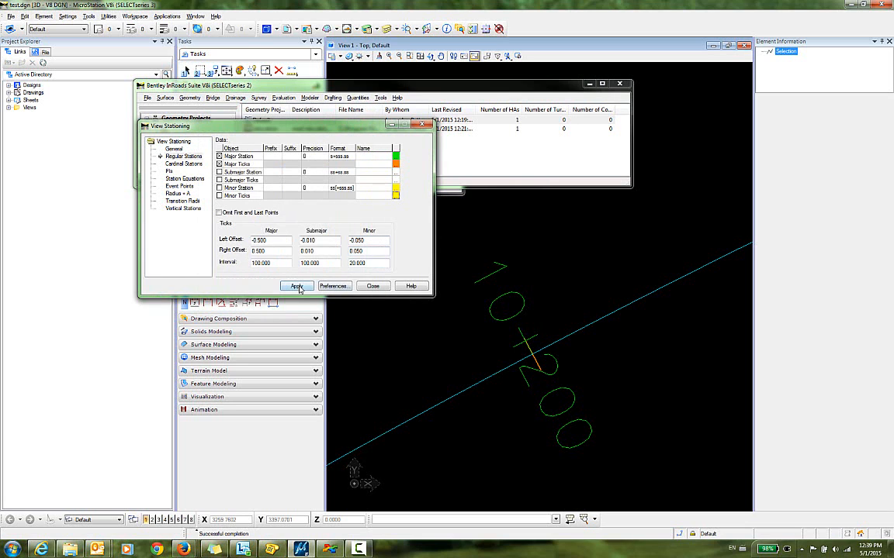
pyautogui.click(297, 287)
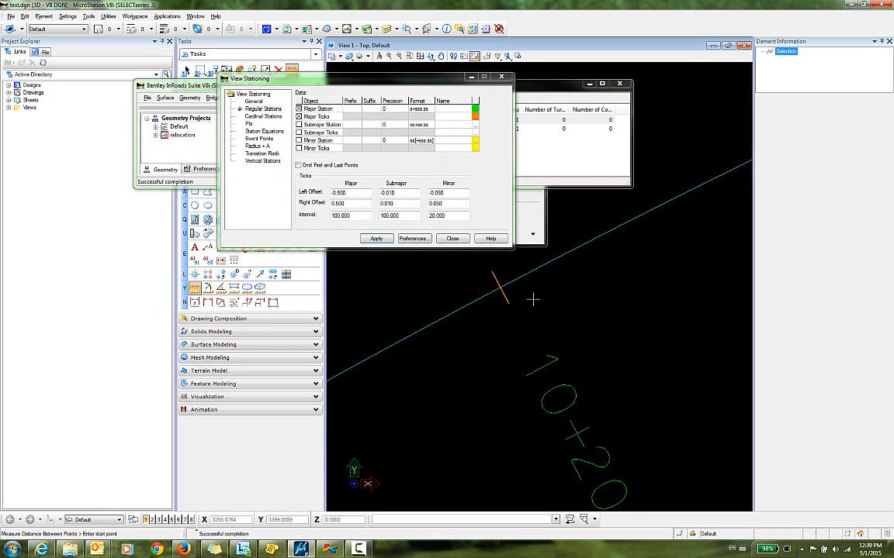
# Measure the distance from the orange major tick to the 10+200 label, then reapply stationing.
pyautogui.click(500, 291)
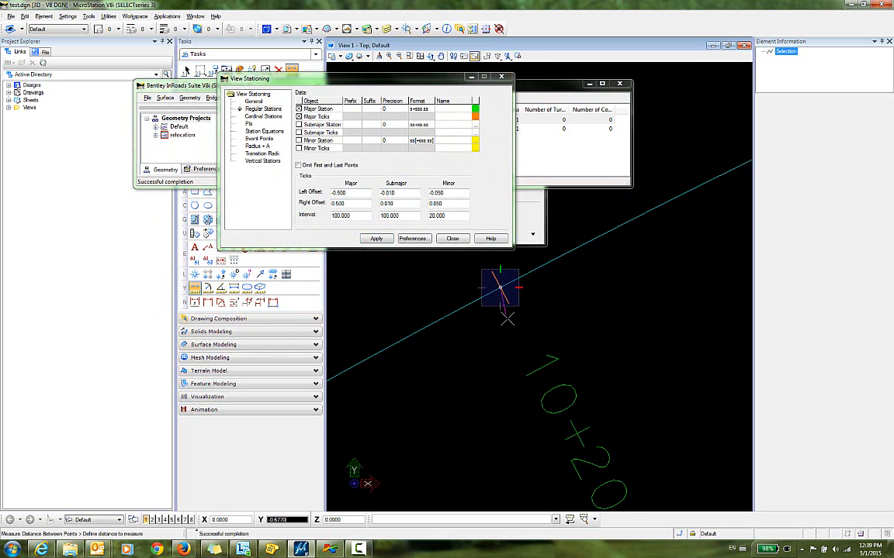
pyautogui.moveTo(518, 323)
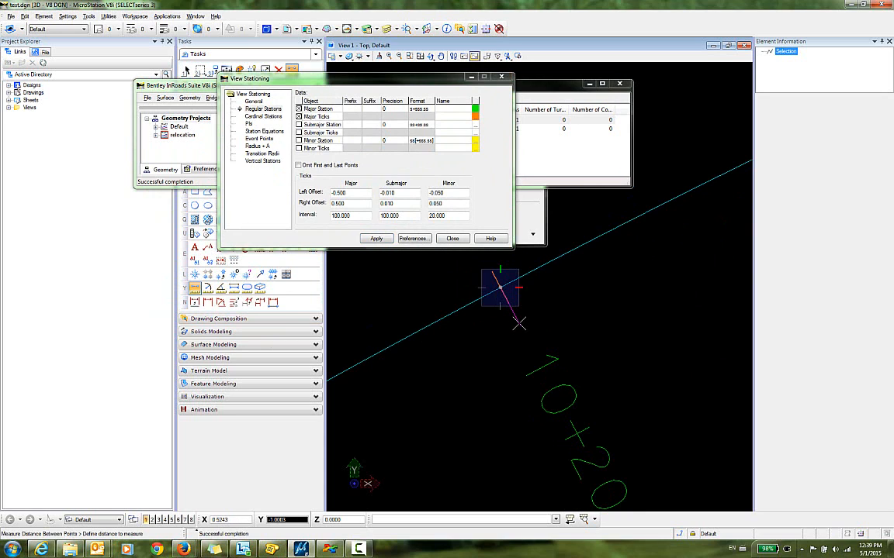
pyautogui.click(517, 321)
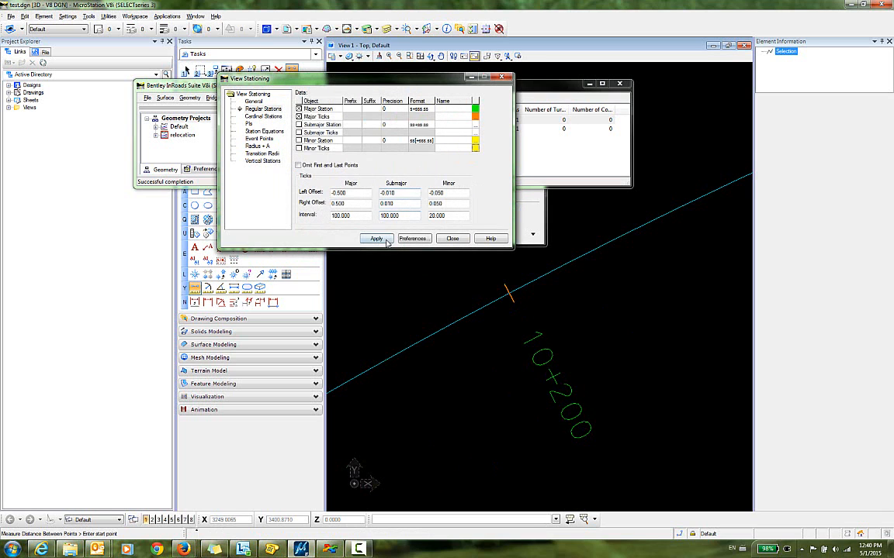
pyautogui.click(377, 239)
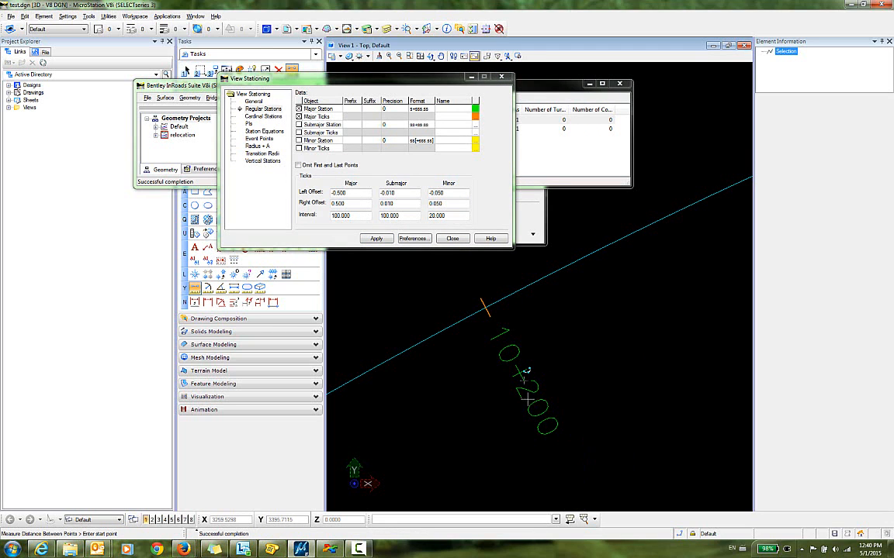
pyautogui.moveTo(448, 279)
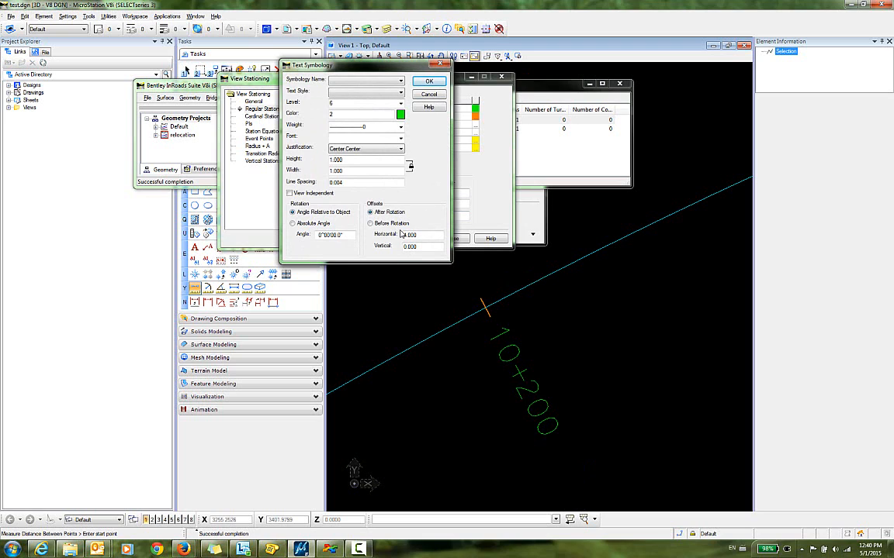
# Enter a 4.000 horizontal offset for the major labels and redisplay the stationing.
pyautogui.write('4.000')
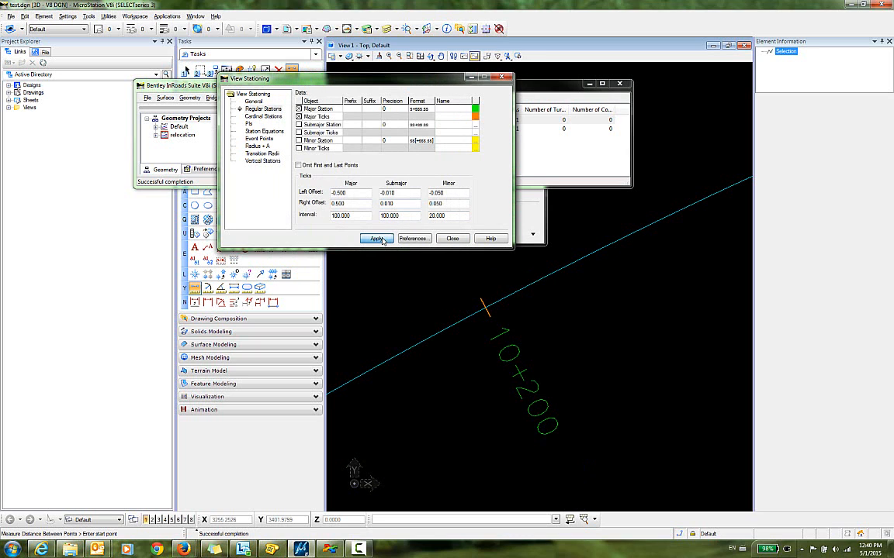
pyautogui.click(377, 239)
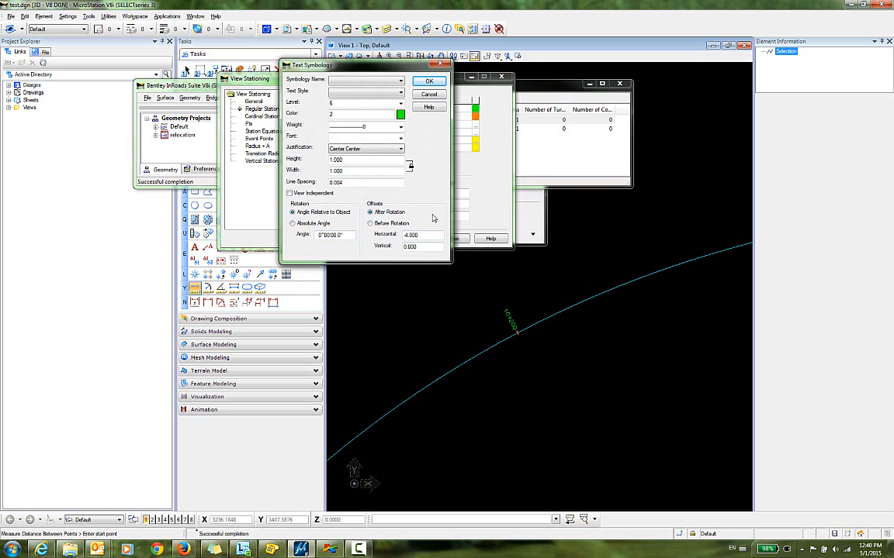
pyautogui.moveTo(537, 339)
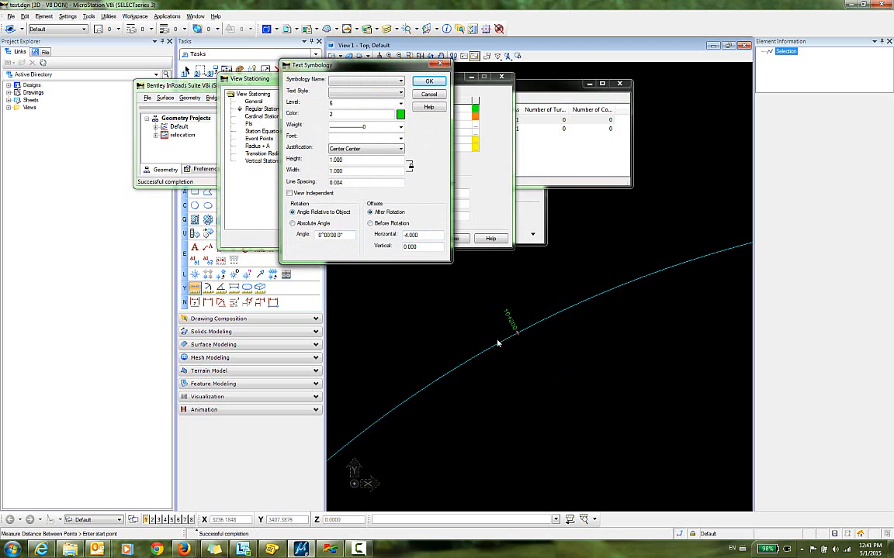
pyautogui.moveTo(391, 276)
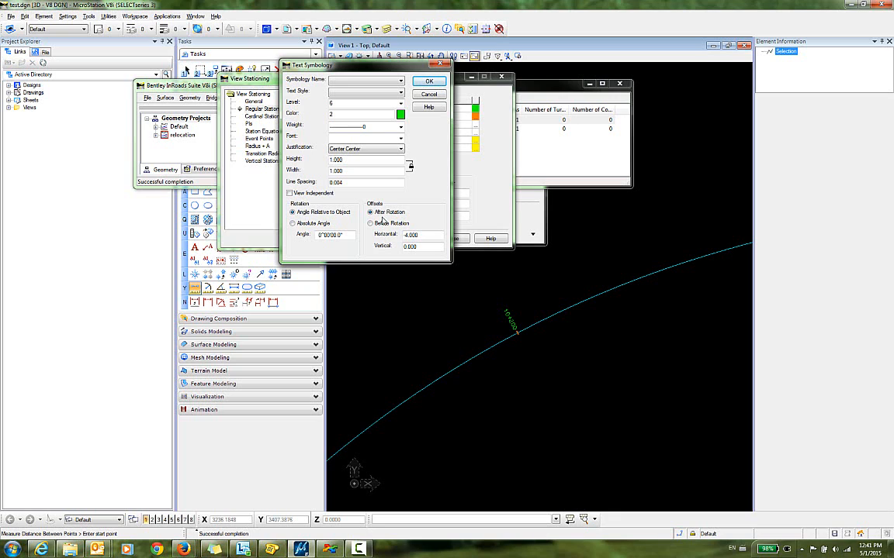
pyautogui.moveTo(485, 358)
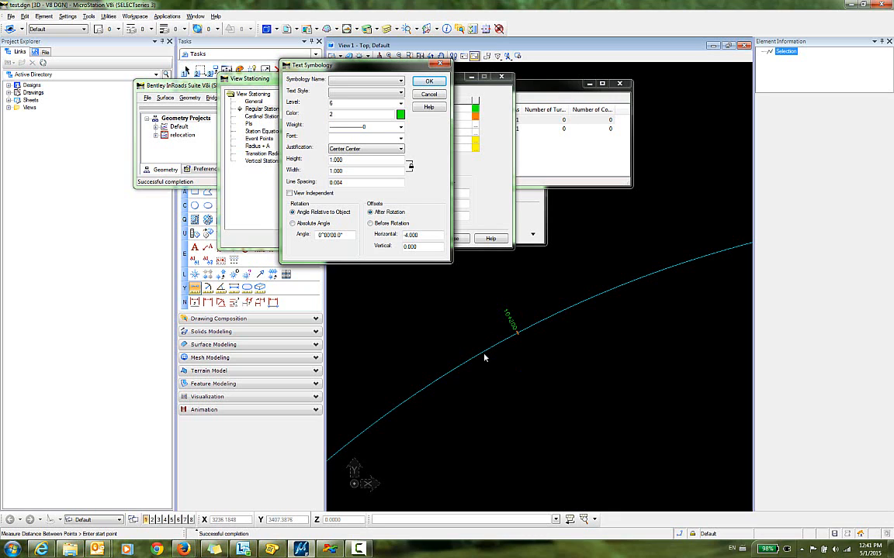
pyautogui.moveTo(460, 333)
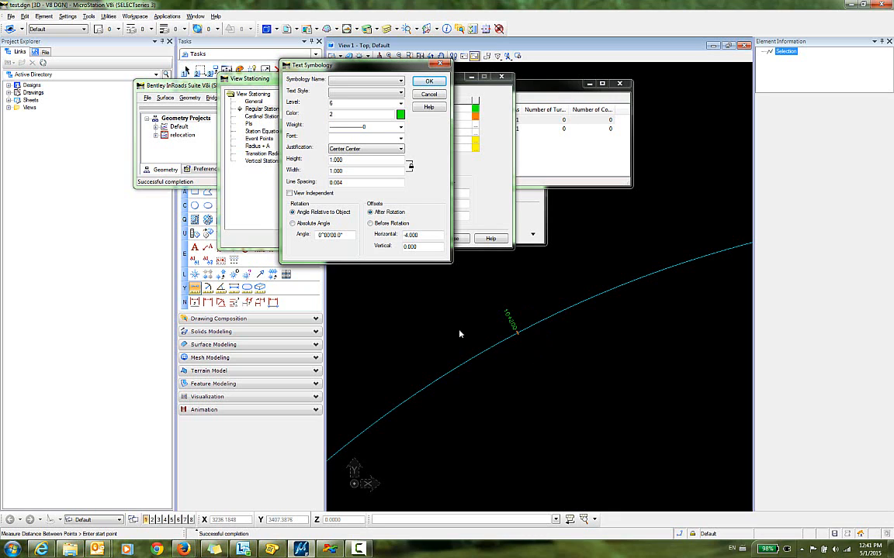